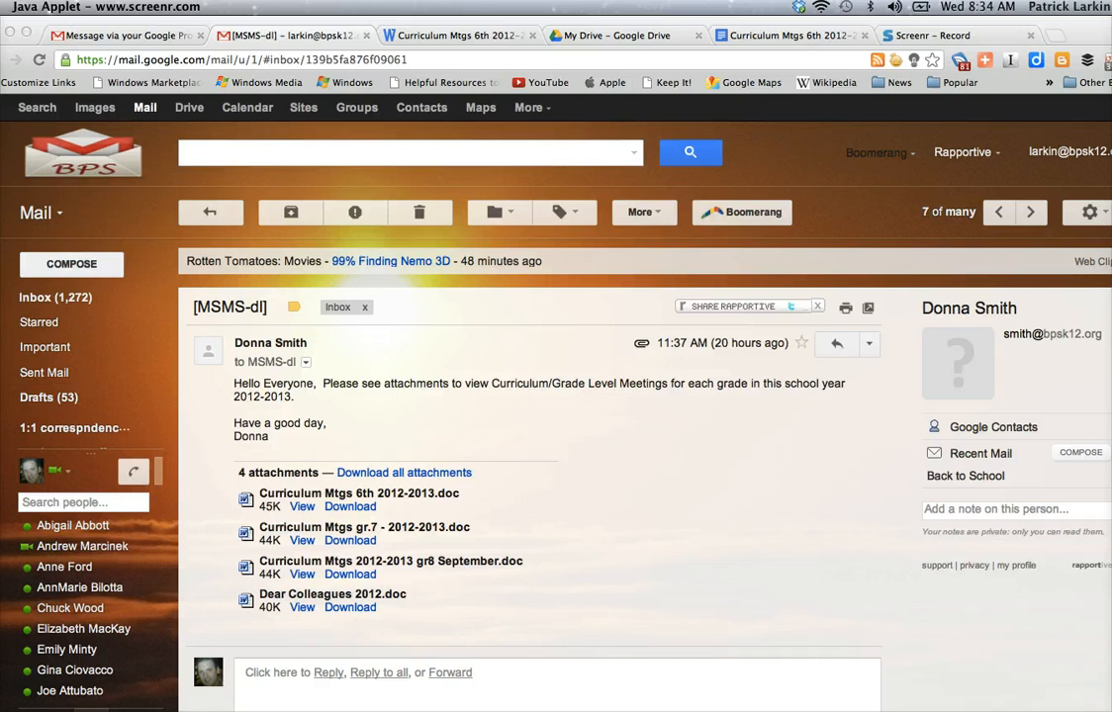
{"action": "mouse_move", "coordinate": [124, 607]}
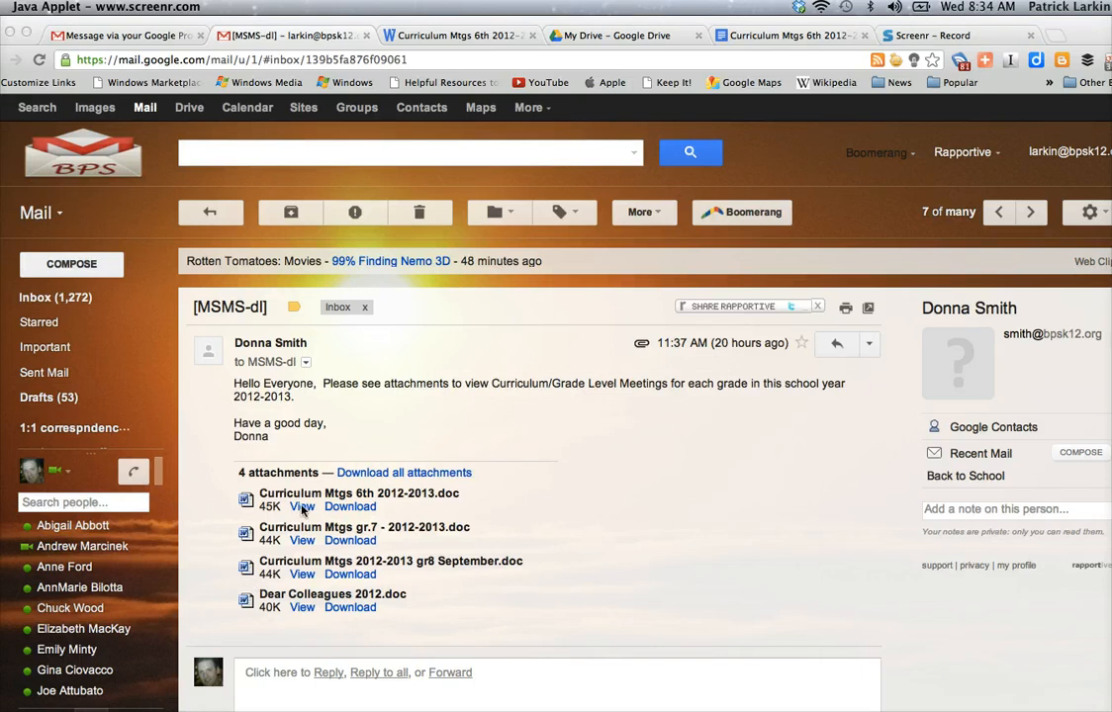
Step: Preview the Curriculum Mtgs 6th 2012-2013.doc attachment from the Gmail message
{"action": "left_click", "coordinate": [303, 506]}
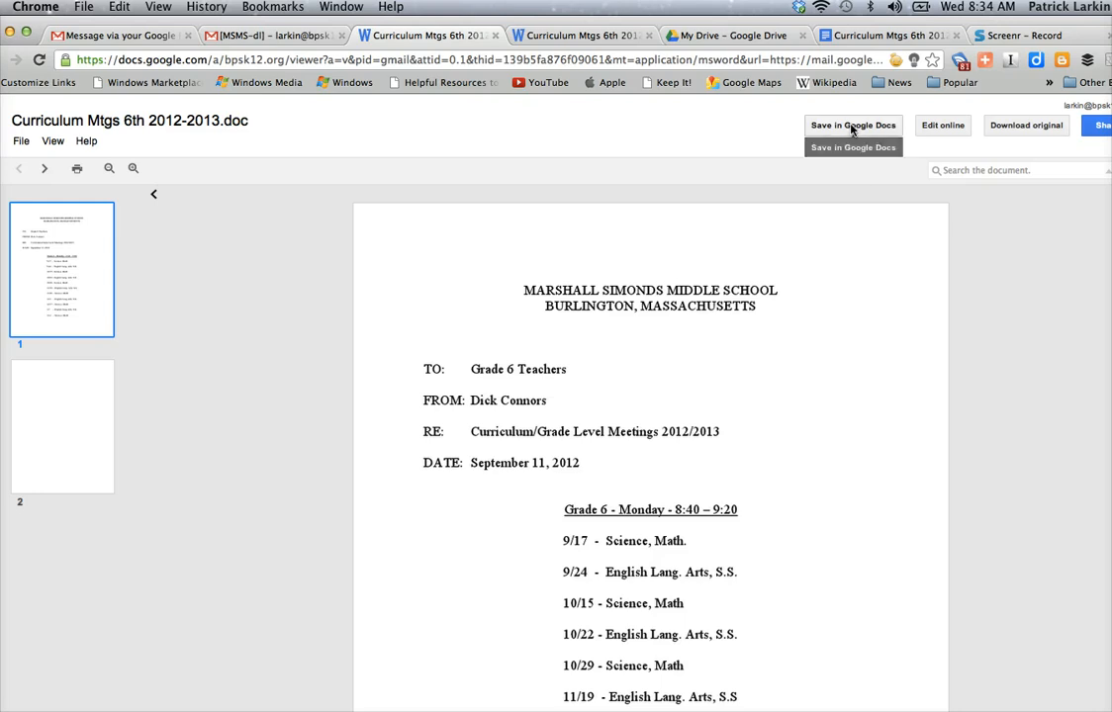
Step: Save the previewed Curriculum Mtgs 6th 2012-2013.doc into Google Docs as a Drive file
{"action": "left_click", "coordinate": [852, 124]}
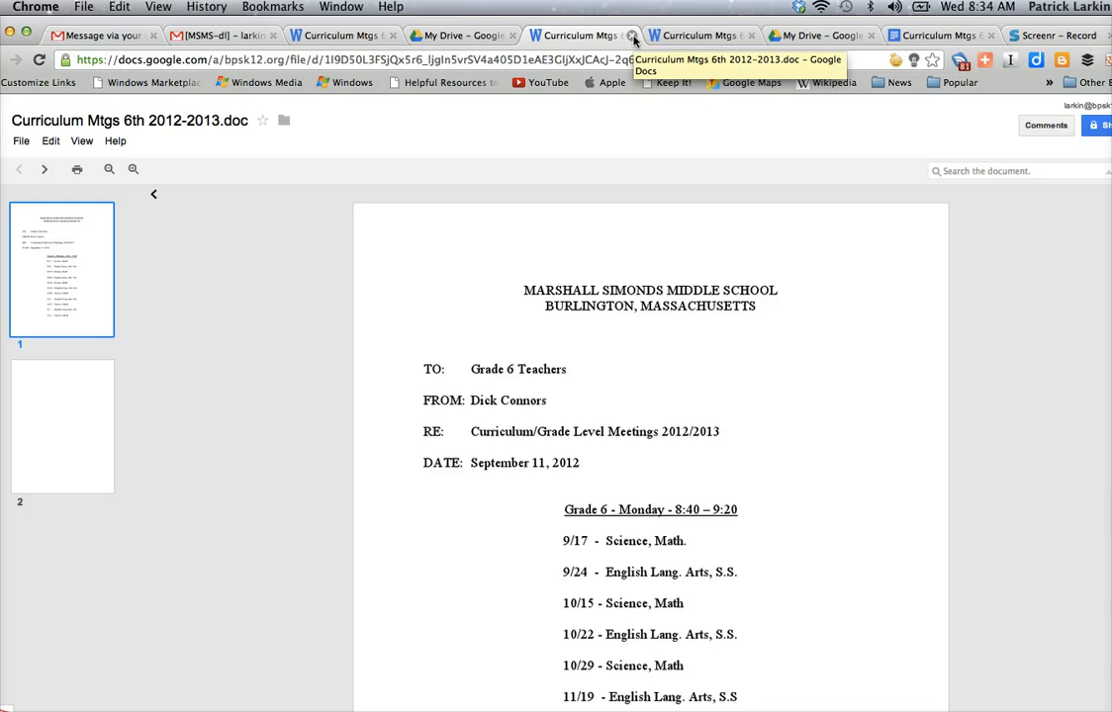
{"action": "left_click", "coordinate": [465, 35]}
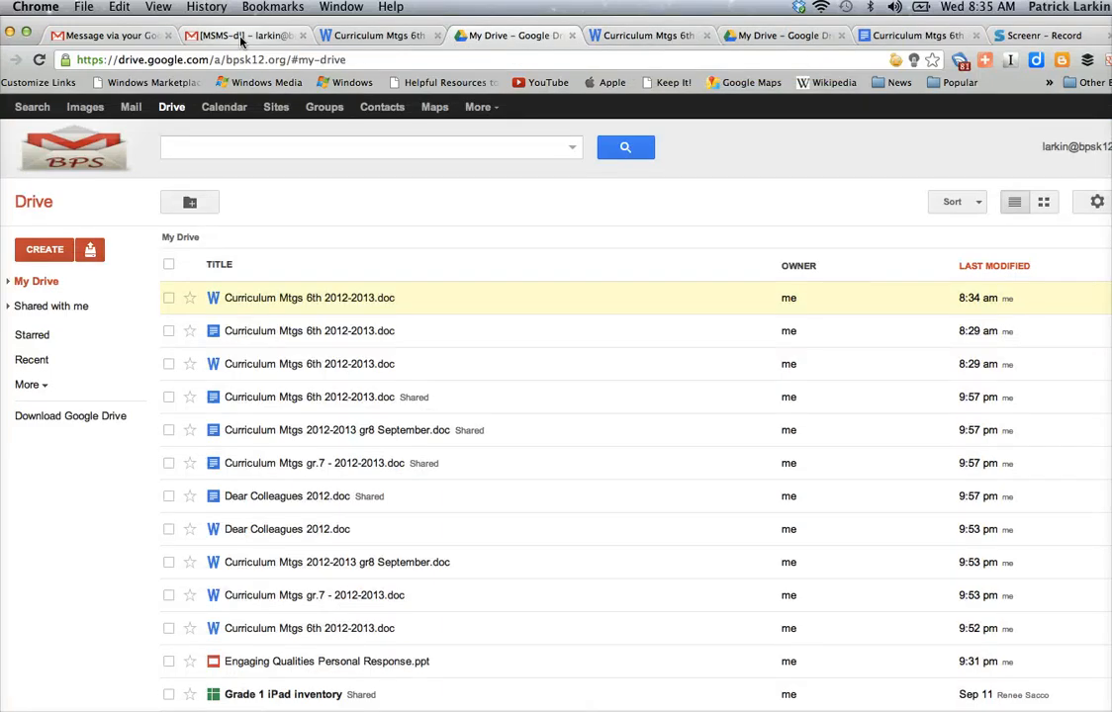
{"action": "left_click", "coordinate": [243, 34]}
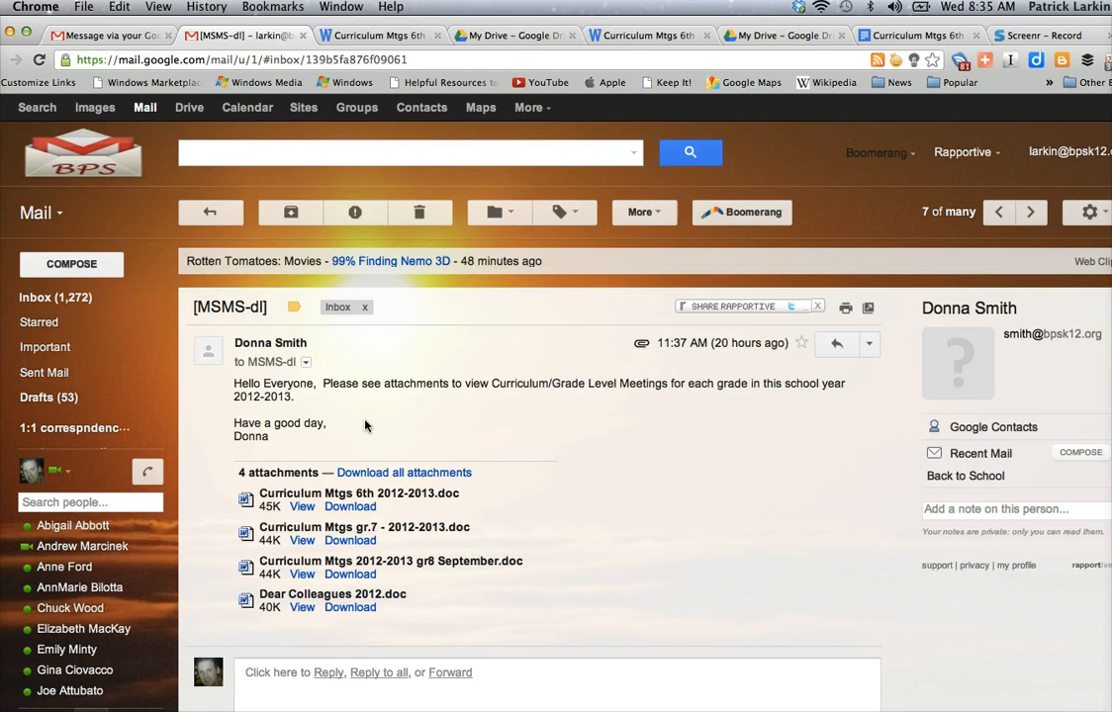
{"action": "mouse_move", "coordinate": [401, 327]}
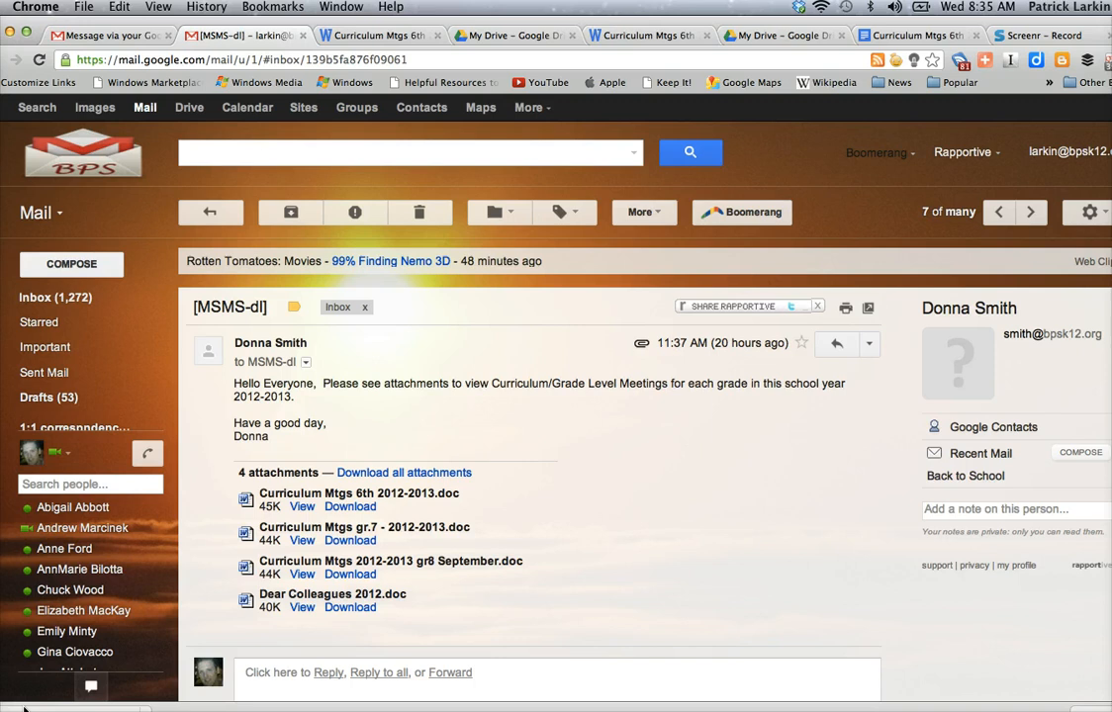
{"action": "mouse_move", "coordinate": [352, 383]}
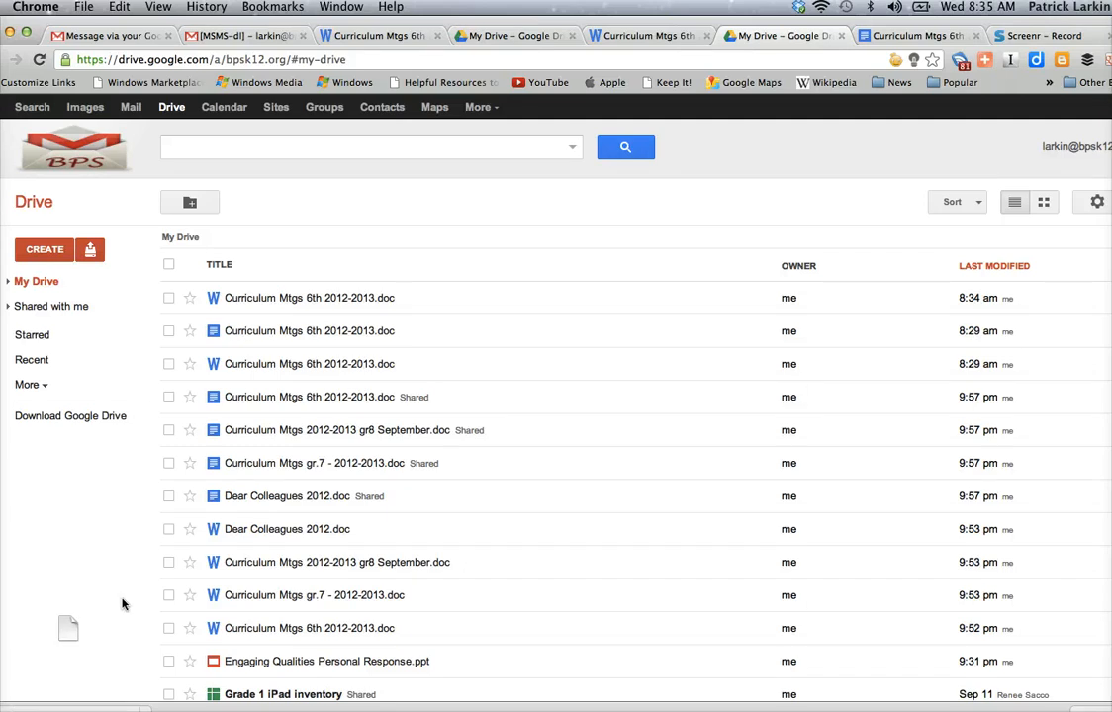
Step: Upload the 6th grade file with conversion on, creating Curriculum Mtgs 6th 2012-2013 (1).doc as a Google Doc
{"action": "left_click", "coordinate": [90, 249]}
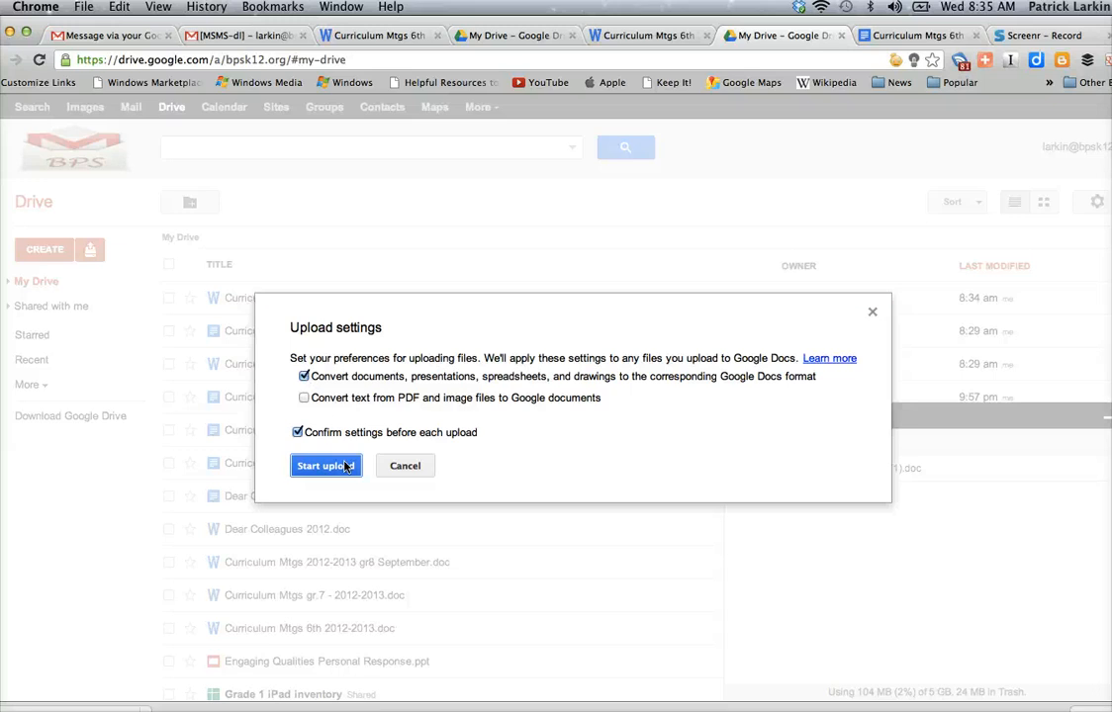
{"action": "left_click", "coordinate": [327, 465]}
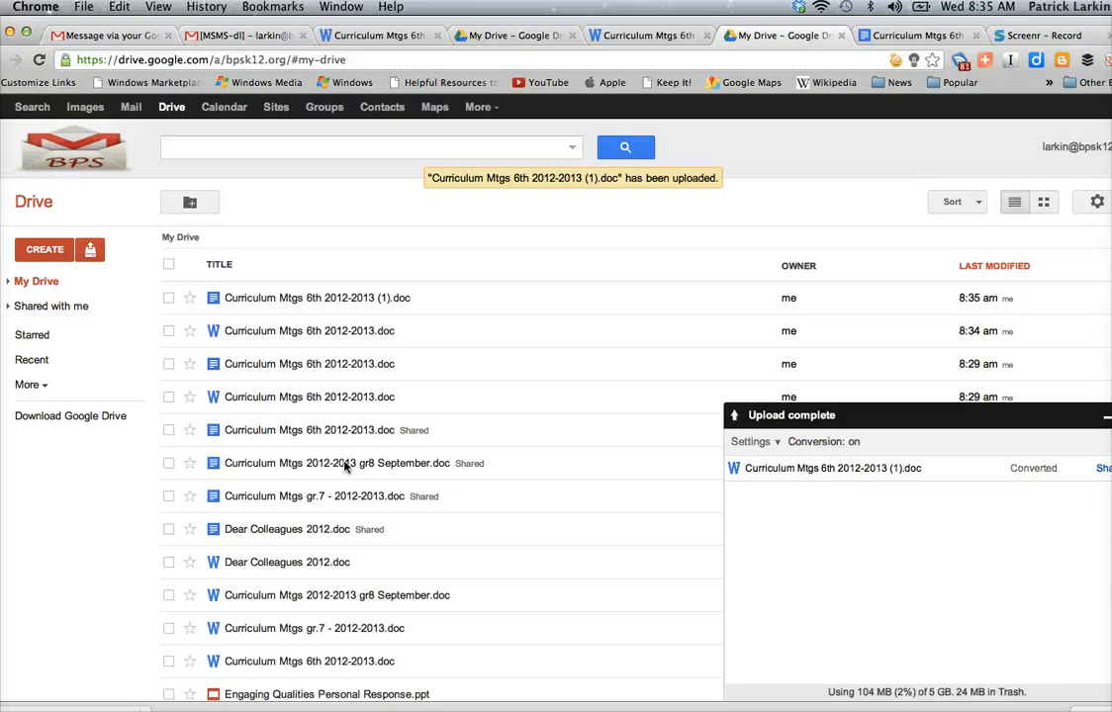
{"action": "mouse_move", "coordinate": [331, 385]}
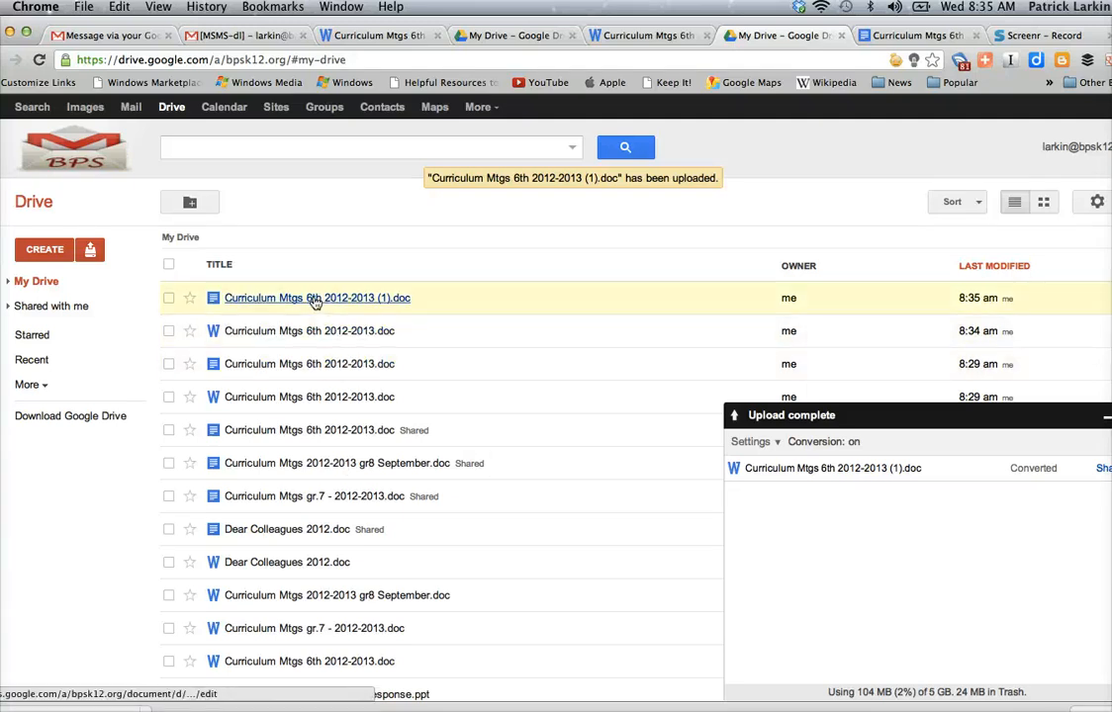
{"action": "mouse_move", "coordinate": [317, 298]}
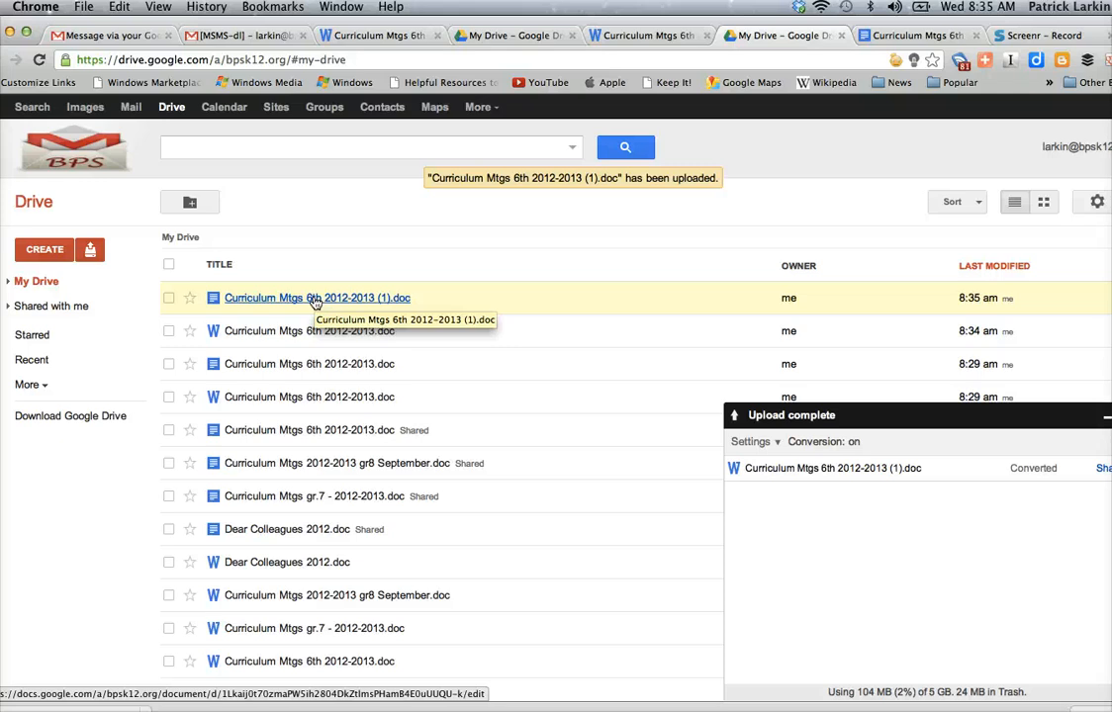
{"action": "mouse_move", "coordinate": [337, 397]}
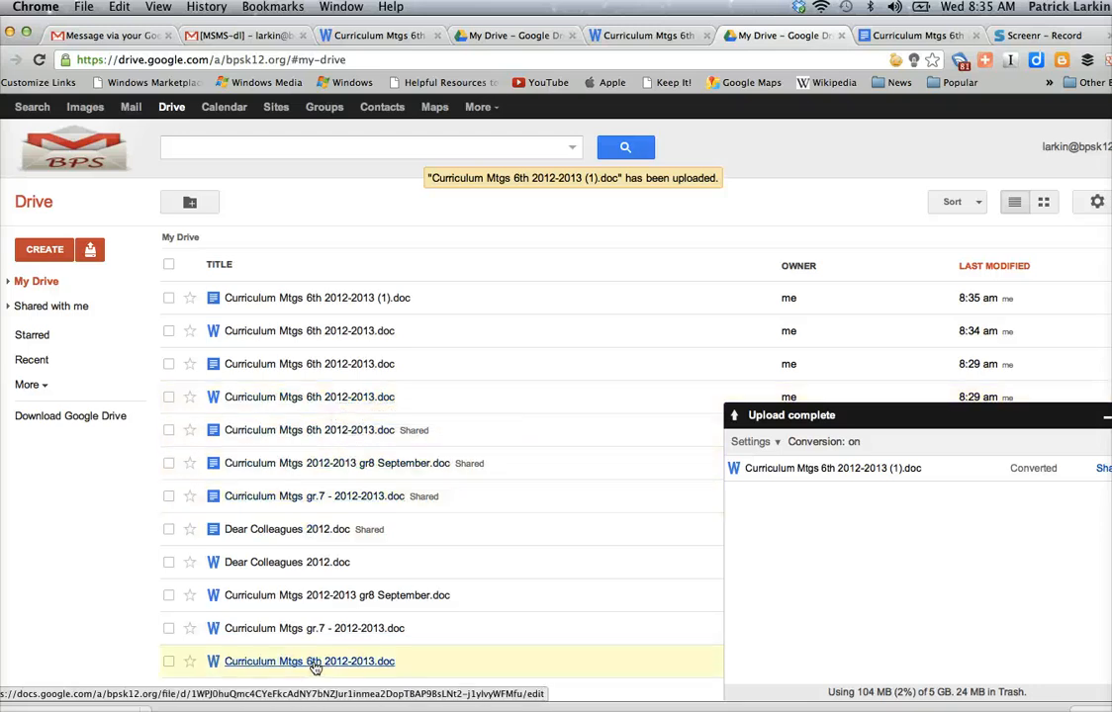
{"action": "mouse_move", "coordinate": [308, 628]}
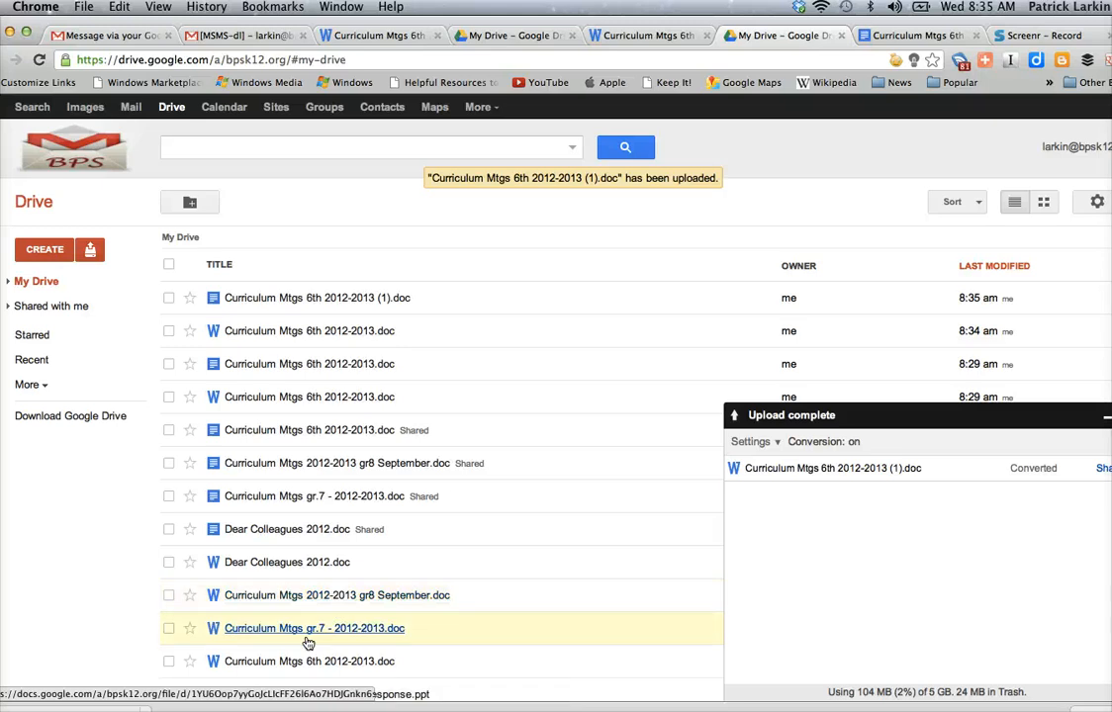